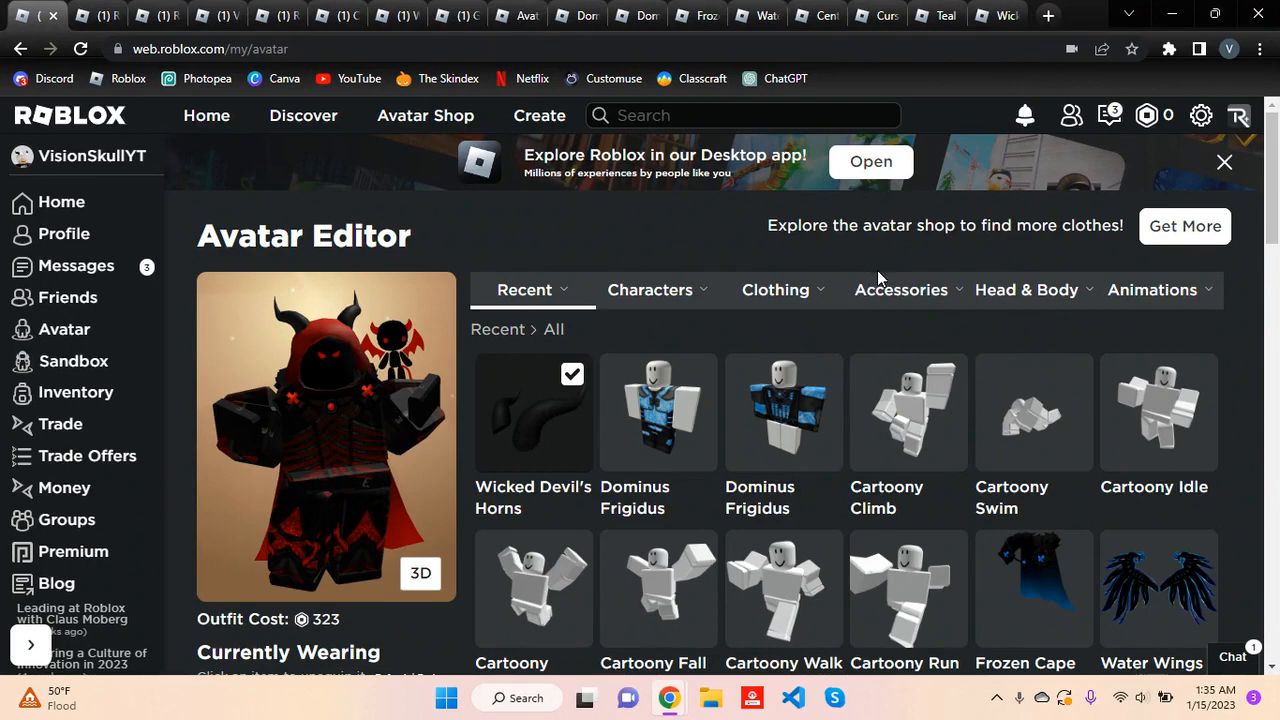
pyautogui.moveTo(660, 228)
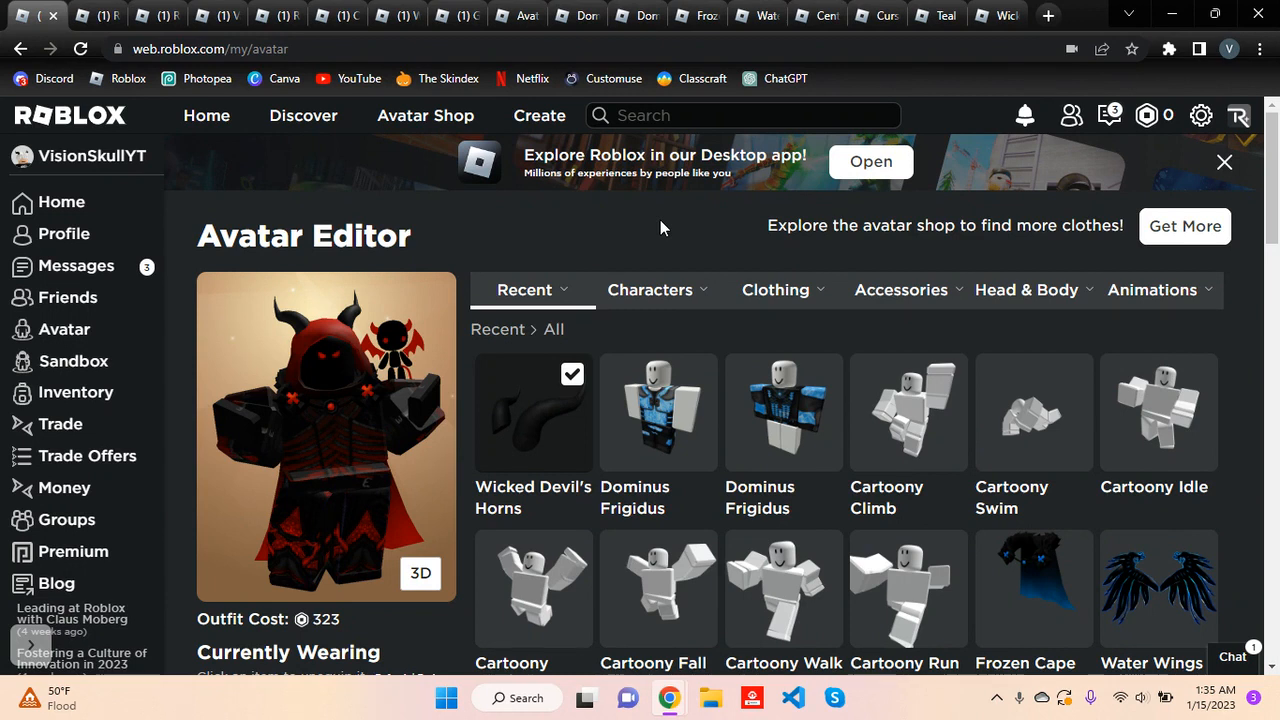
# Leave the red avatar's editor for its first item page, Red Reaper Hood.
pyautogui.scroll(-3)
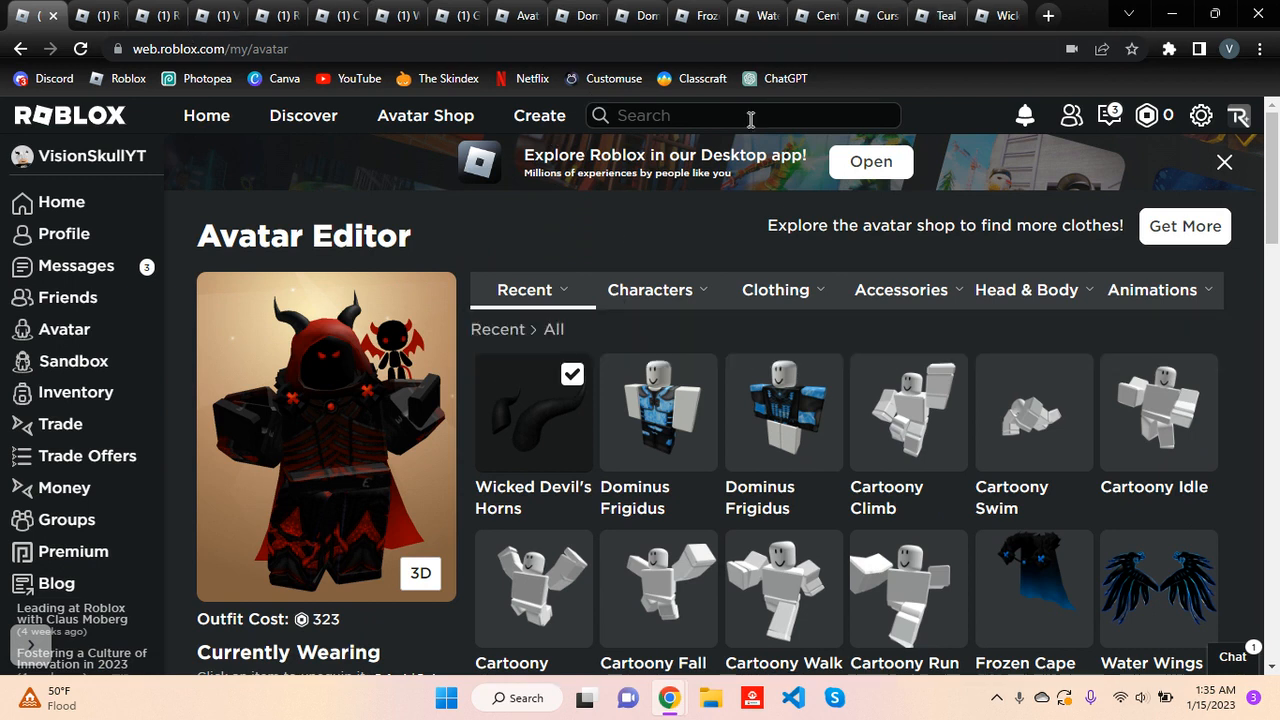
pyautogui.moveTo(700, 258)
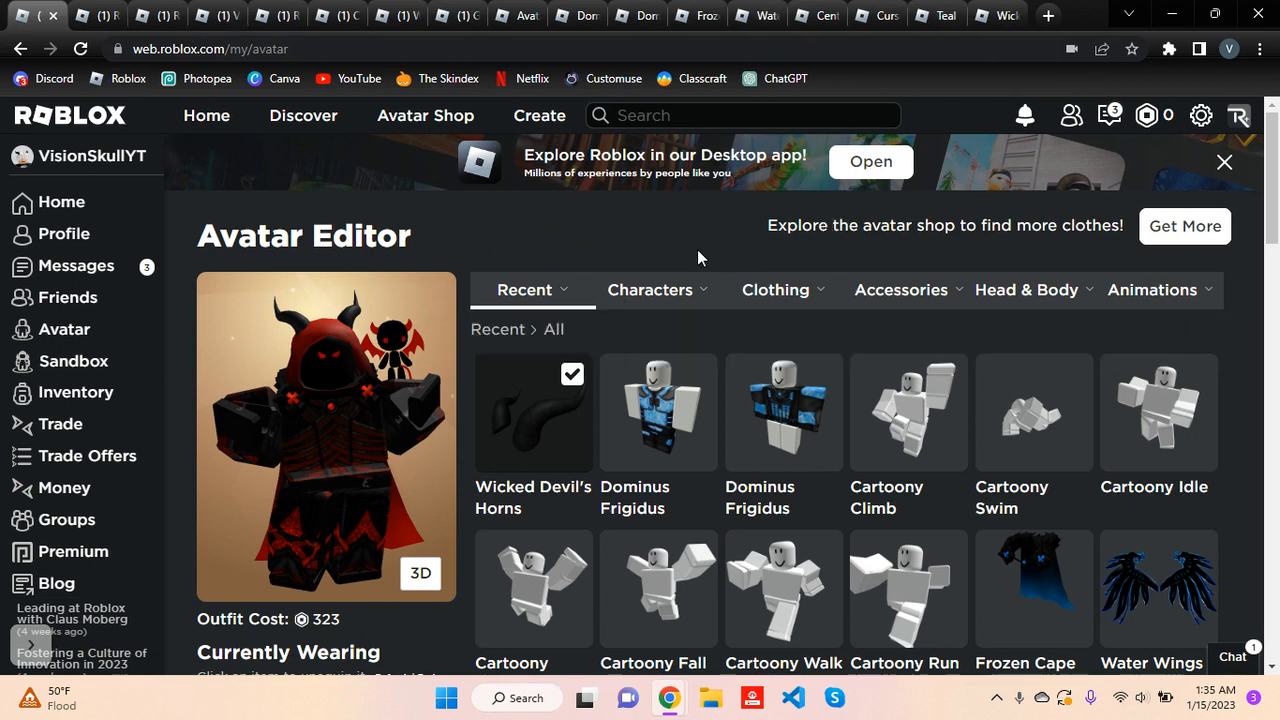
pyautogui.click(1224, 162)
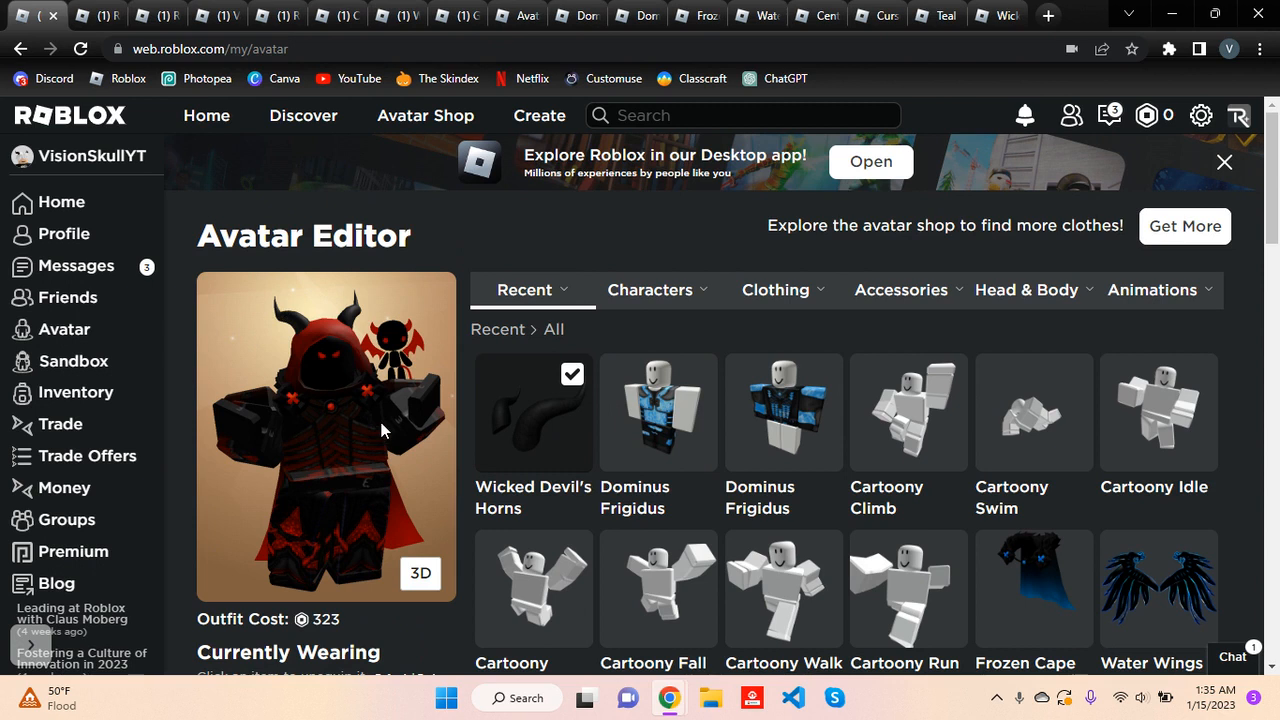
pyautogui.moveTo(322, 428)
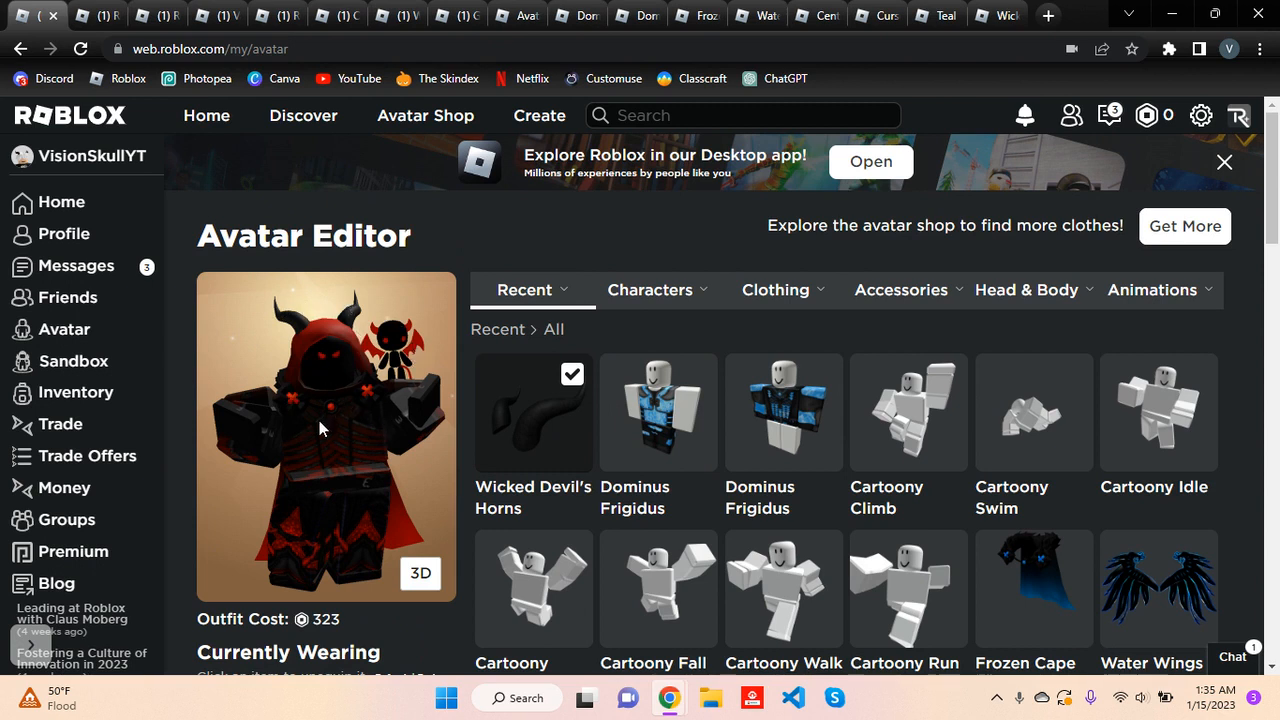
pyautogui.click(532, 412)
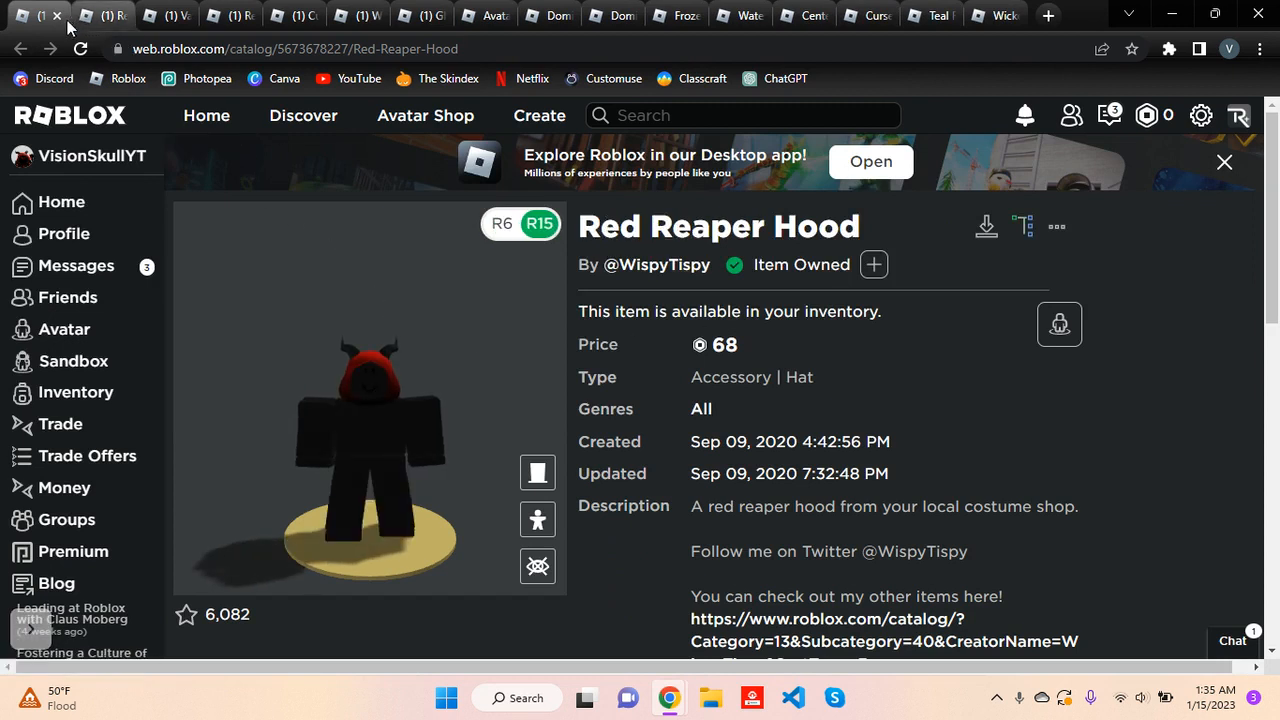
# Step through the item pages from Red Reaper Hood to Glowing Demon Shoulder Friend.
pyautogui.click(30, 16)
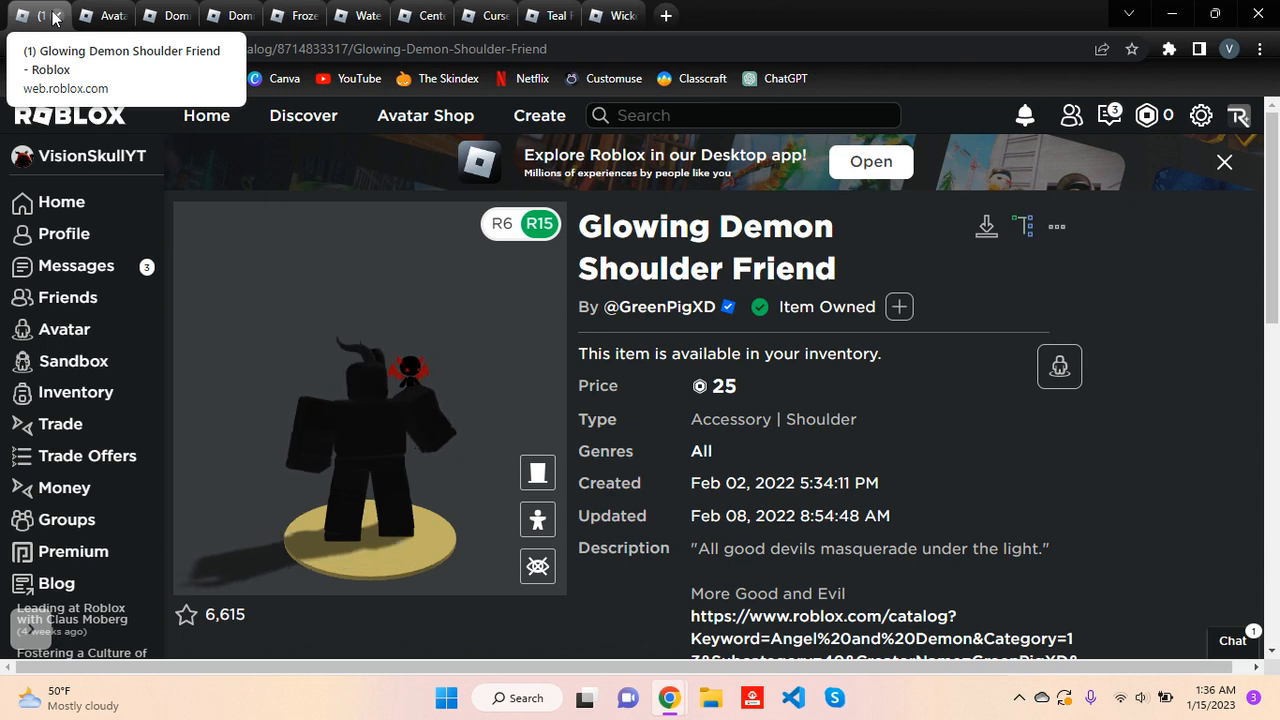
pyautogui.click(56, 16)
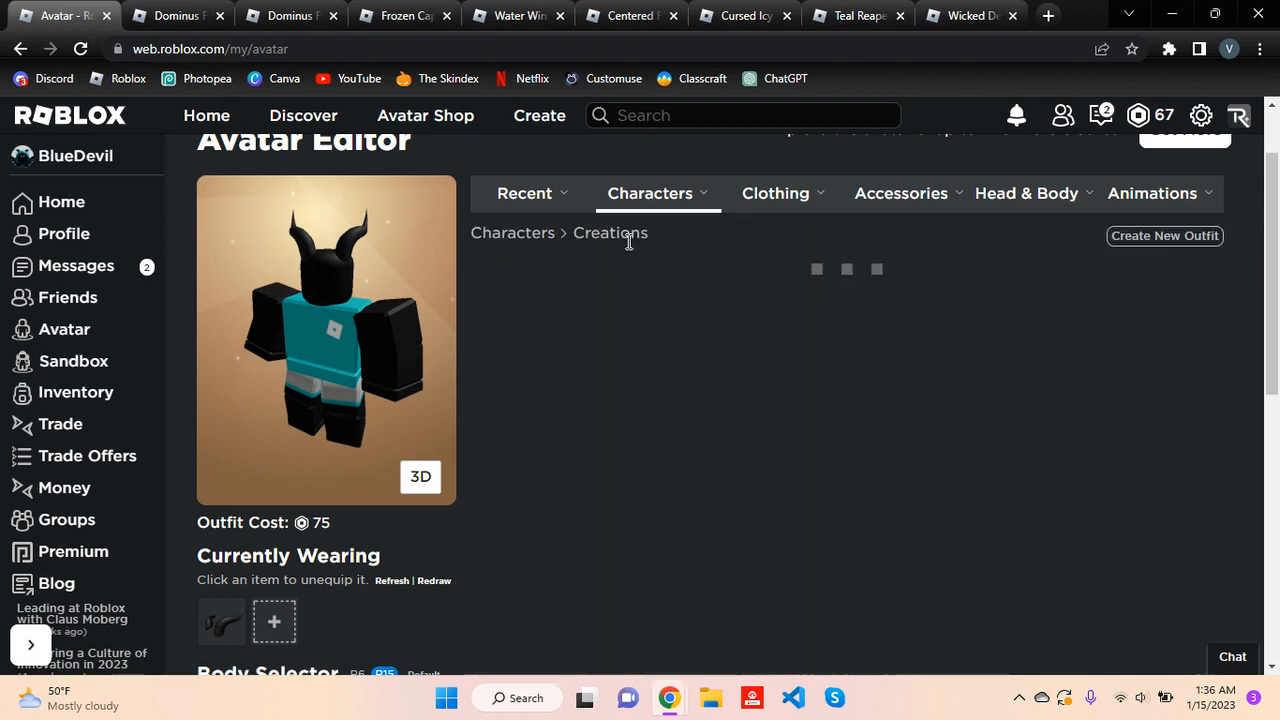
# Show the BlueDevil avatar's recently worn icy items in the editor.
pyautogui.click(532, 320)
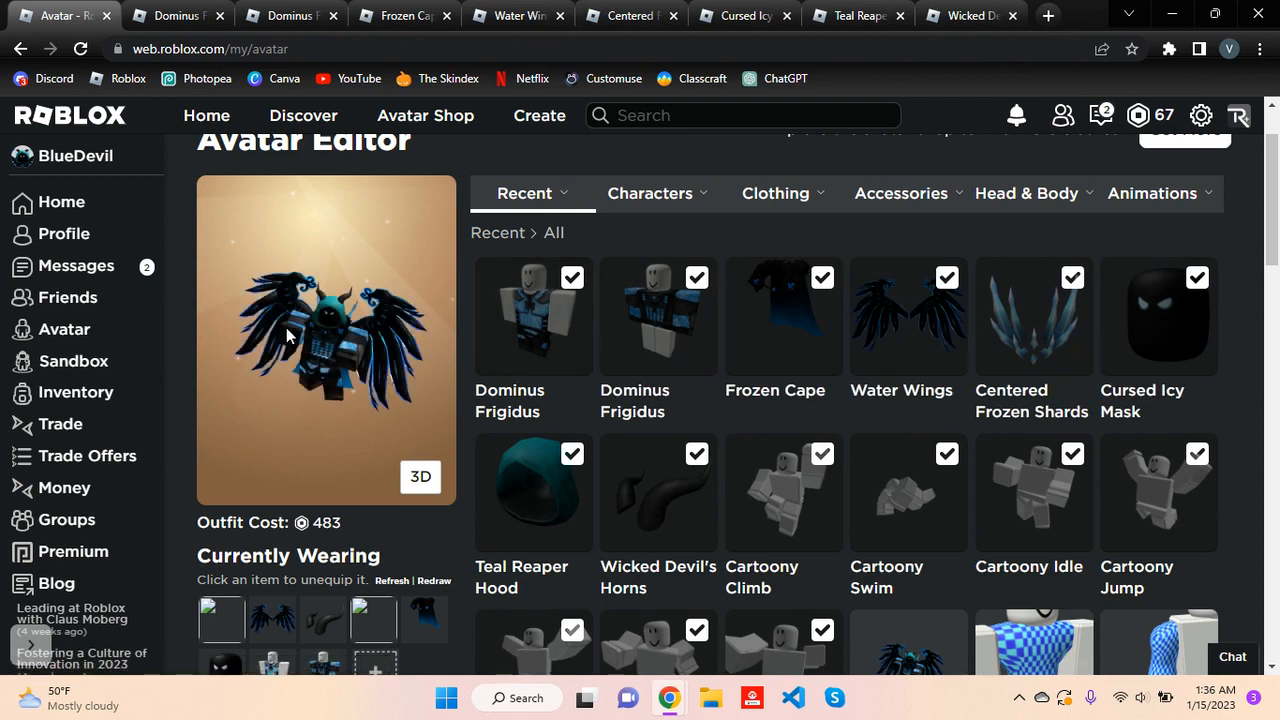
pyautogui.moveTo(908, 376)
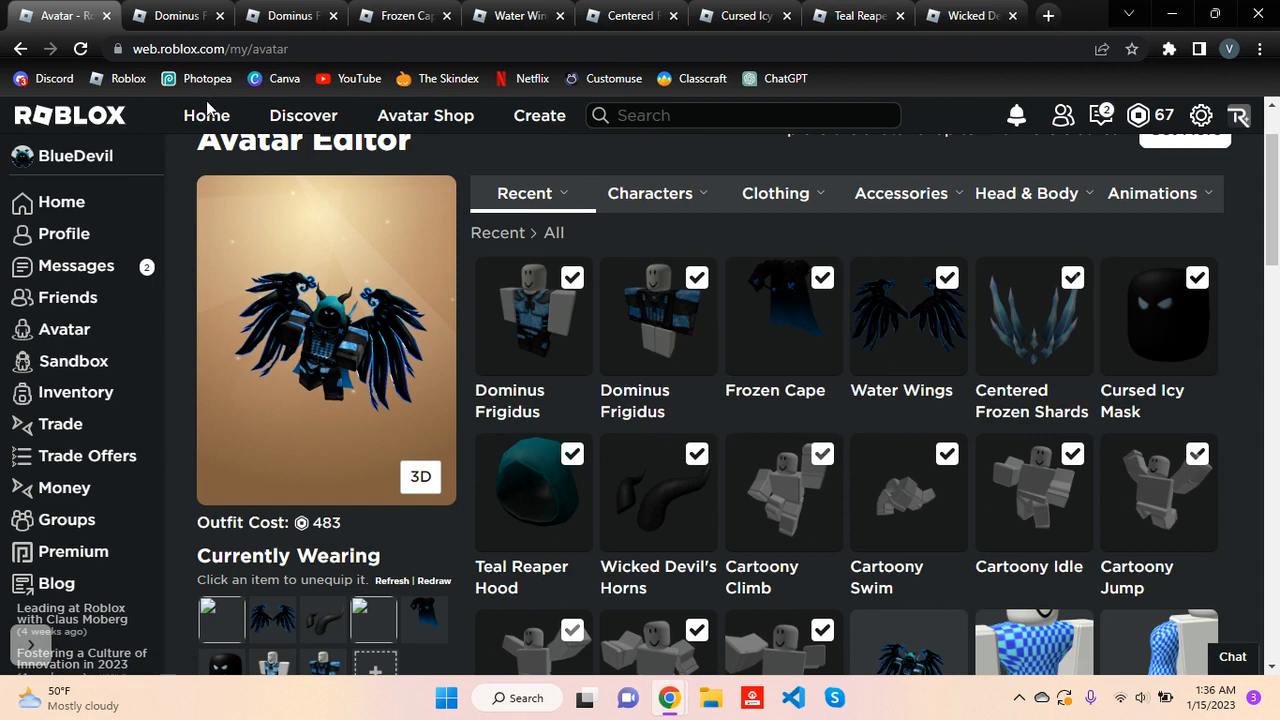
pyautogui.moveTo(258, 342)
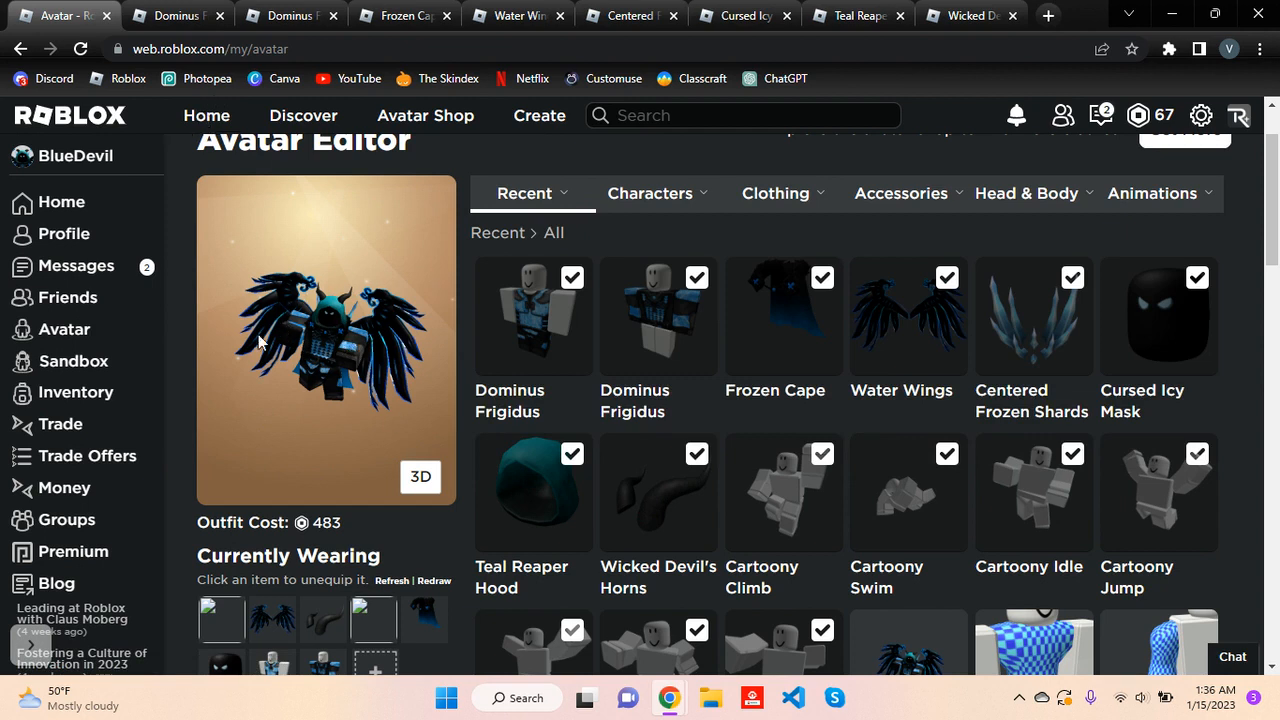
pyautogui.moveTo(104, 16)
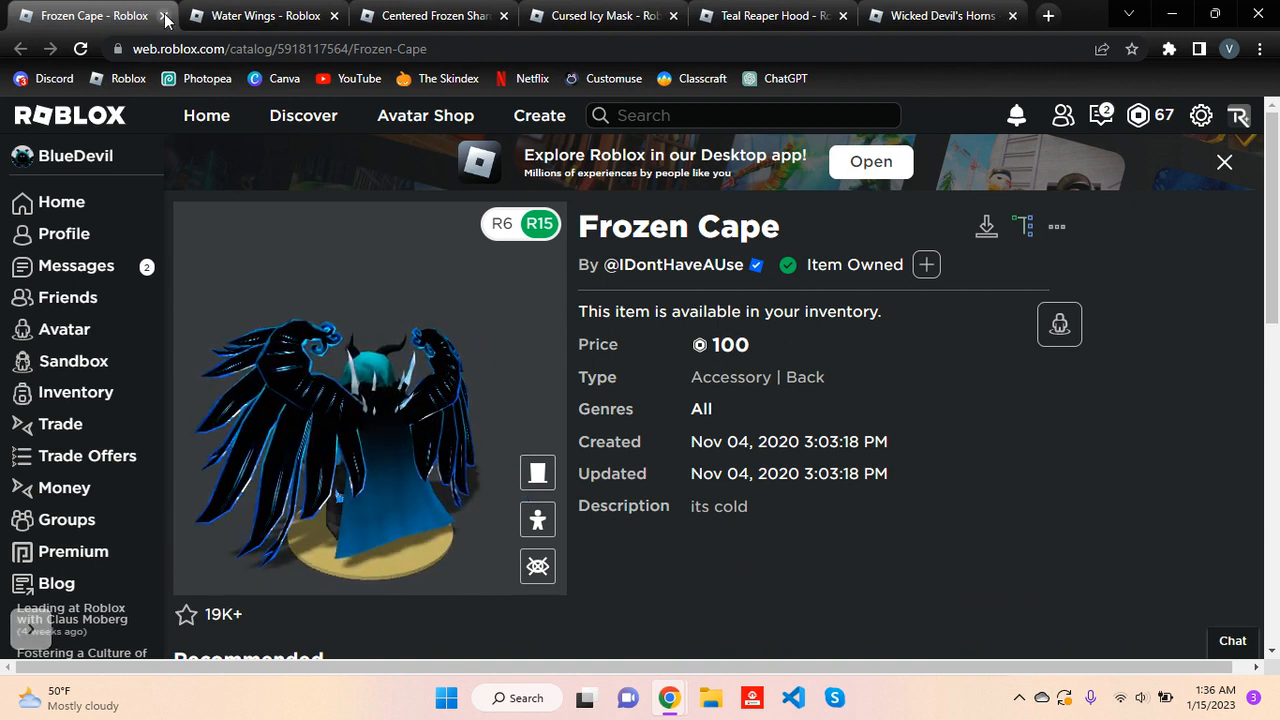
# Step through the Frozen Cape, Centered Frozen Shards and Cursed Icy Mask pages to reach Teal Reaper Hood.
pyautogui.click(166, 16)
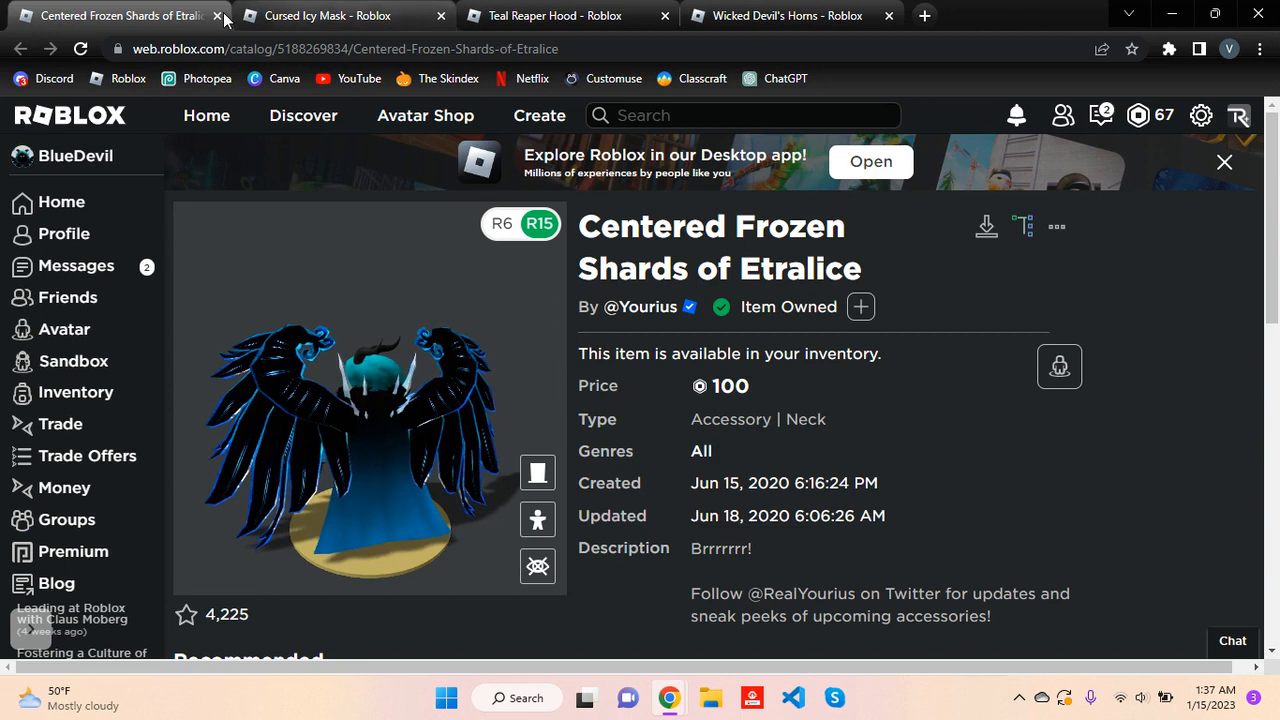
pyautogui.click(216, 16)
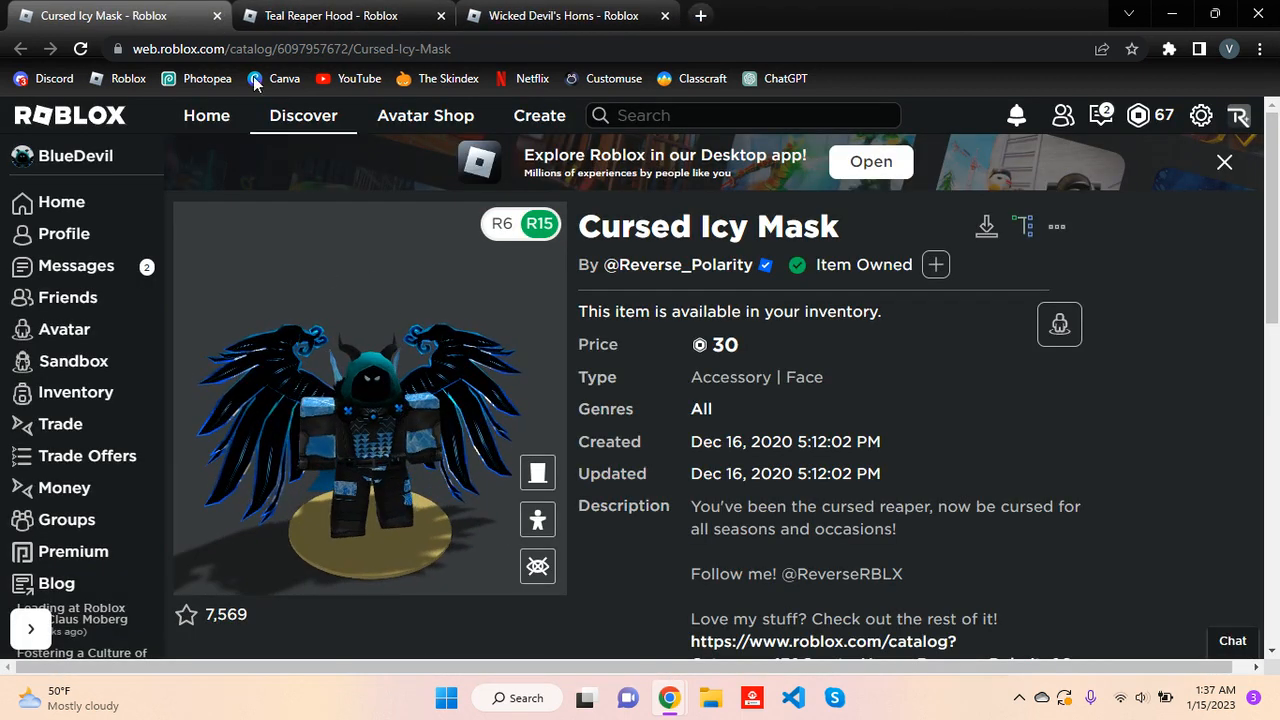
pyautogui.click(216, 16)
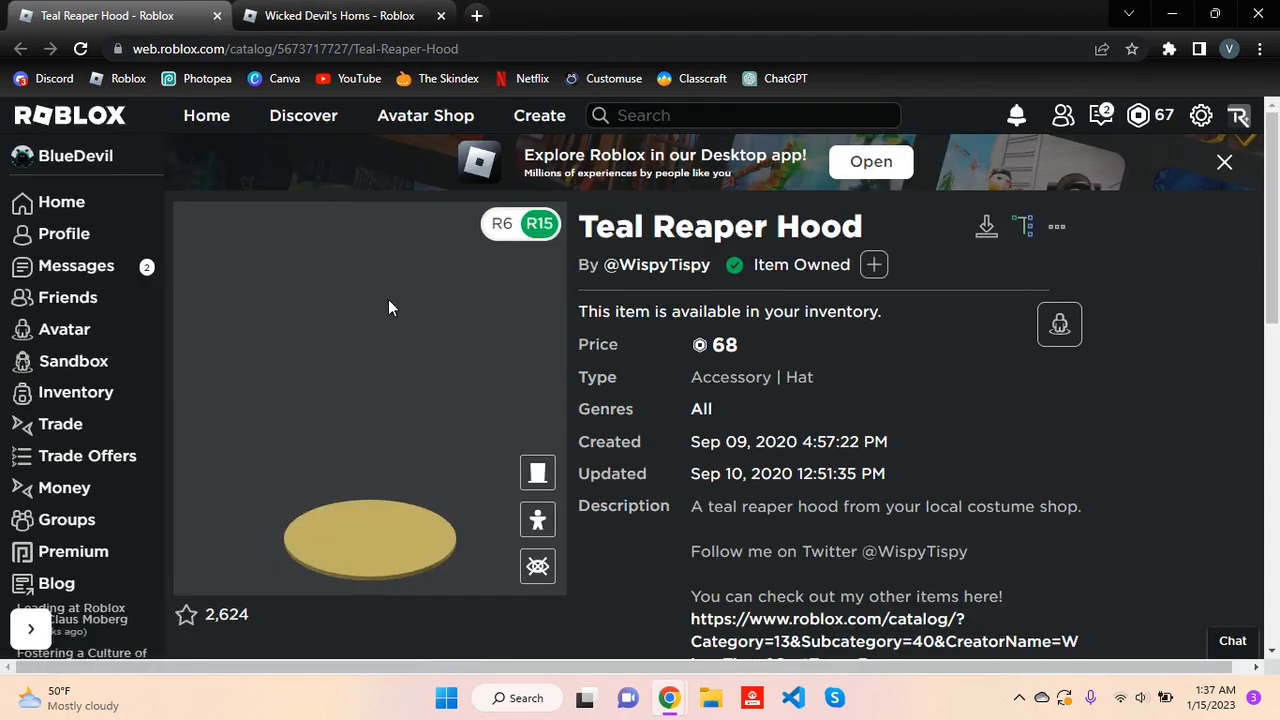